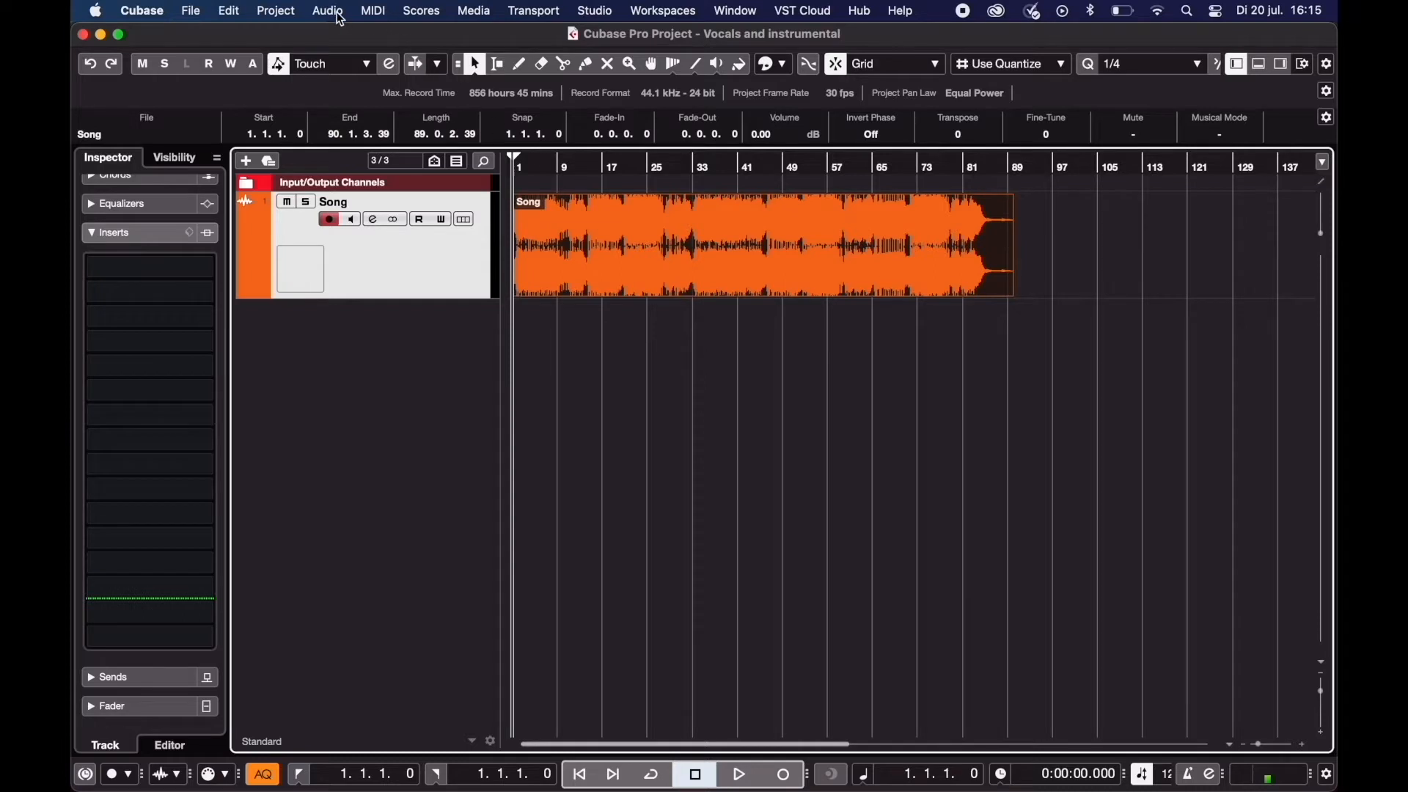
Apply the SpectraLayers extension to the Song event from the Audio menu.
left_click(326, 9)
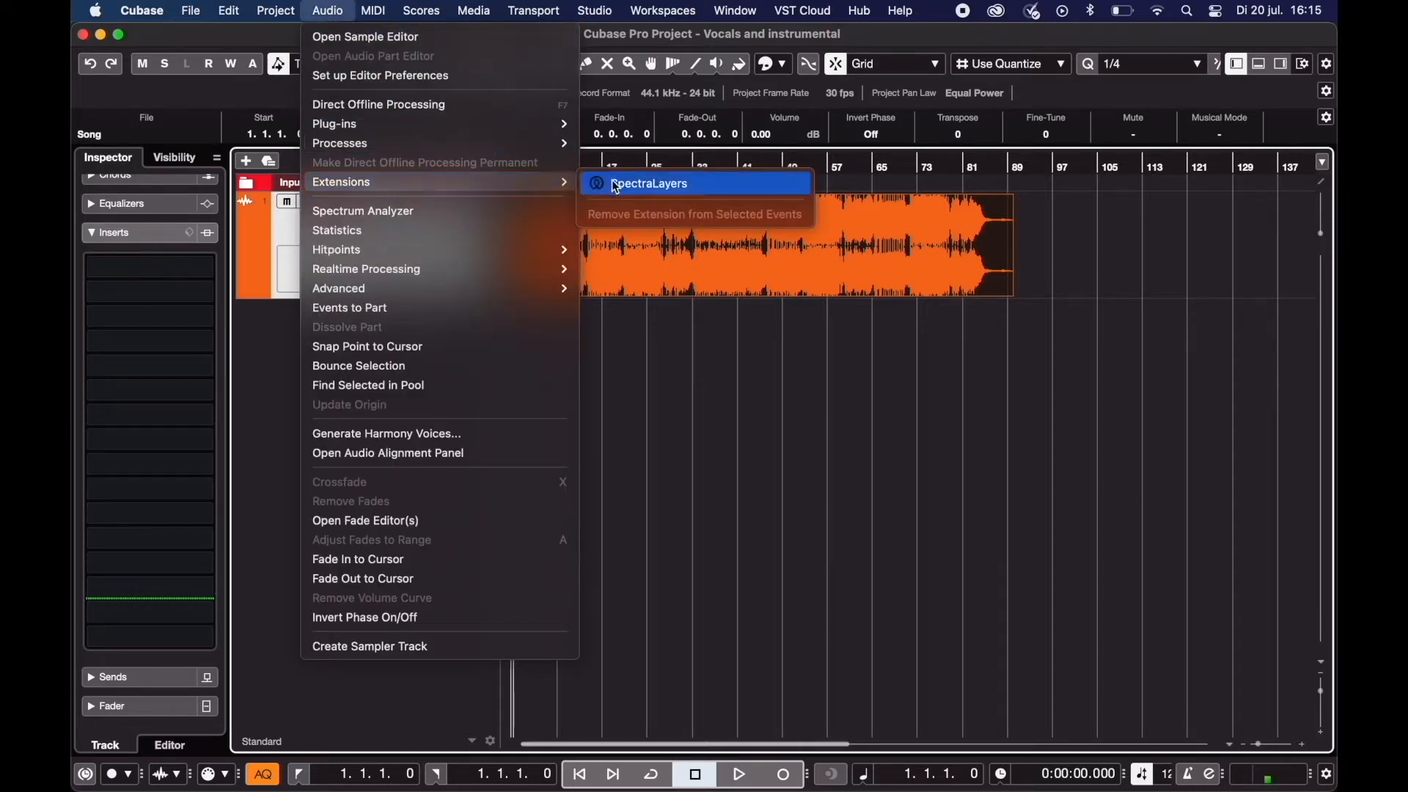
left_click(648, 183)
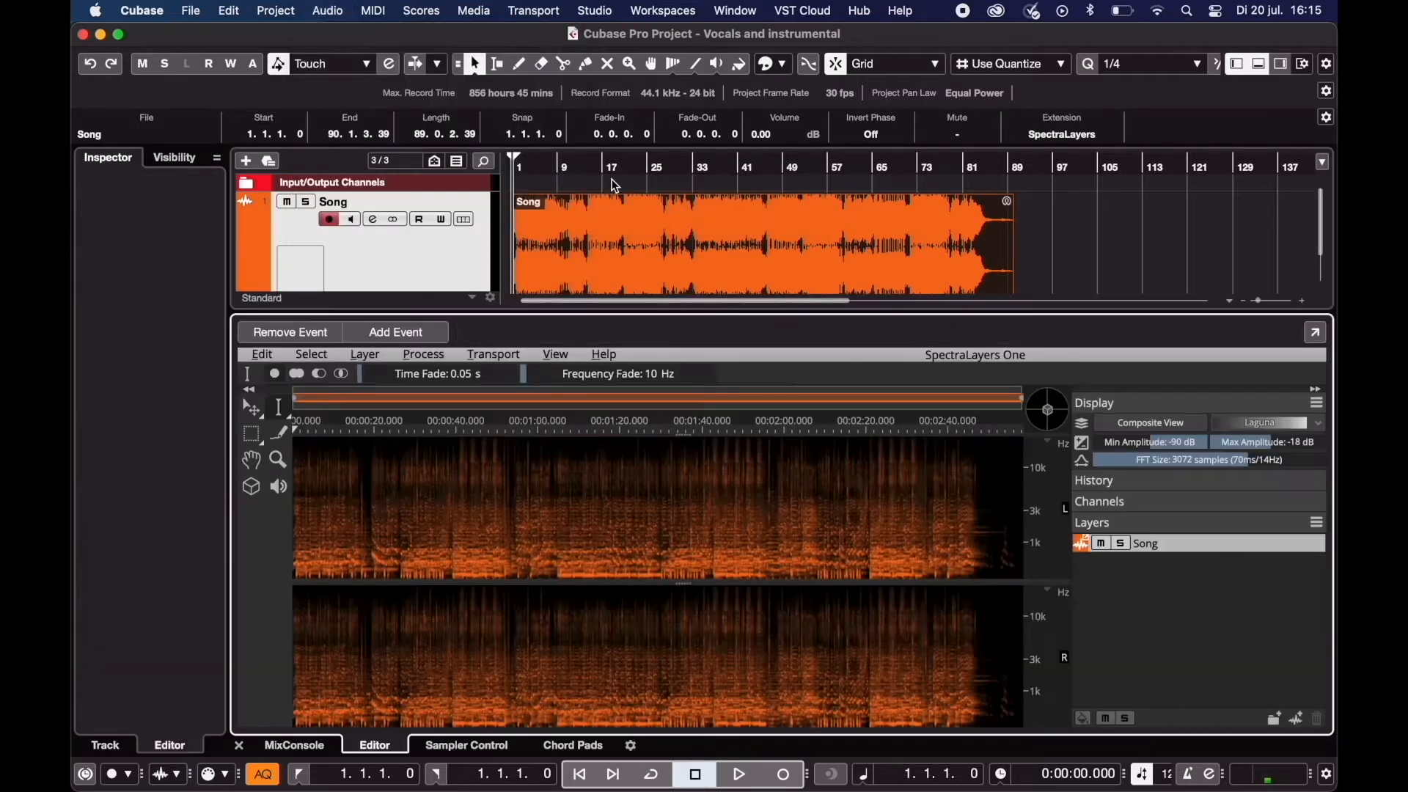
Unmix Vocals from the Song layer, keeping Sensitivity at 0.00.
left_click(365, 352)
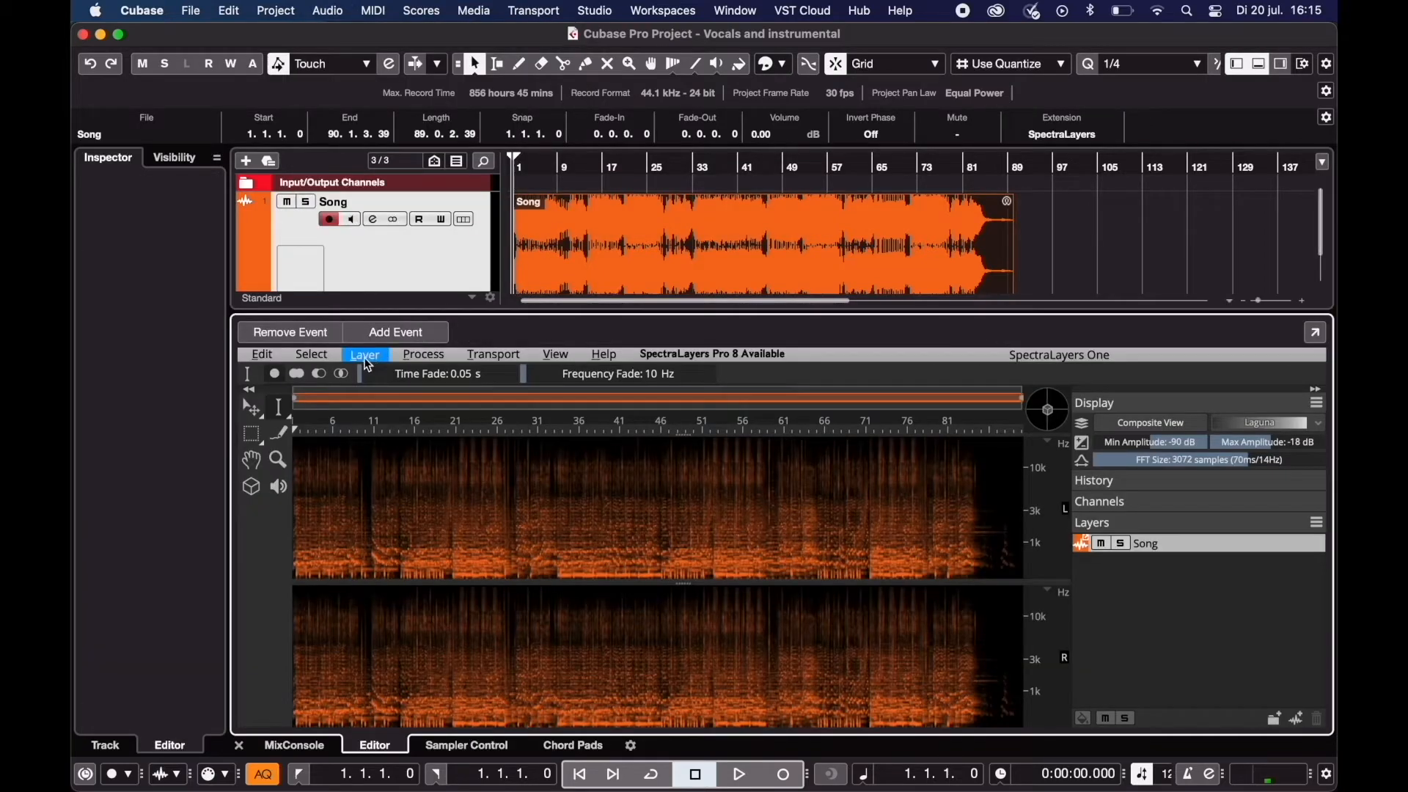
left_click(365, 354)
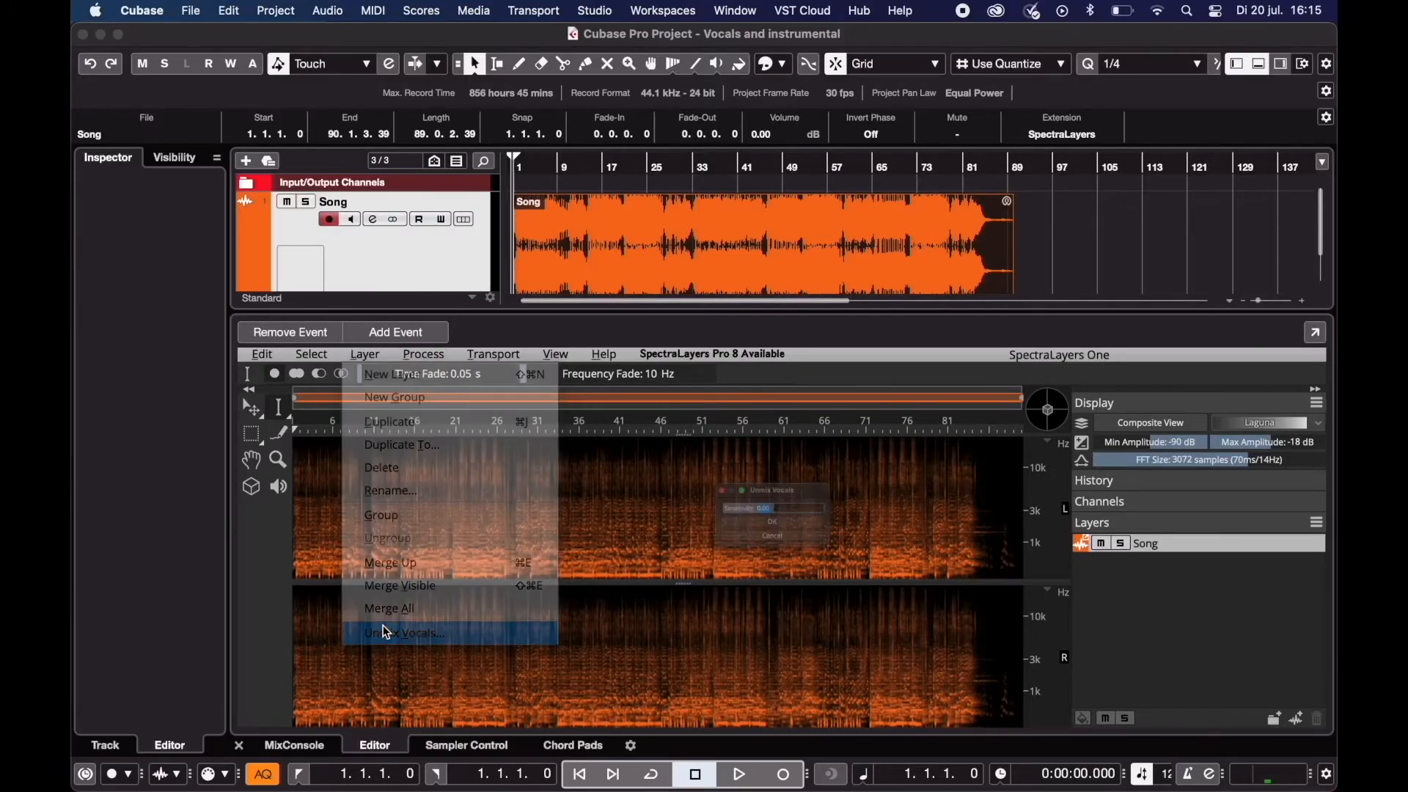
left_click(404, 633)
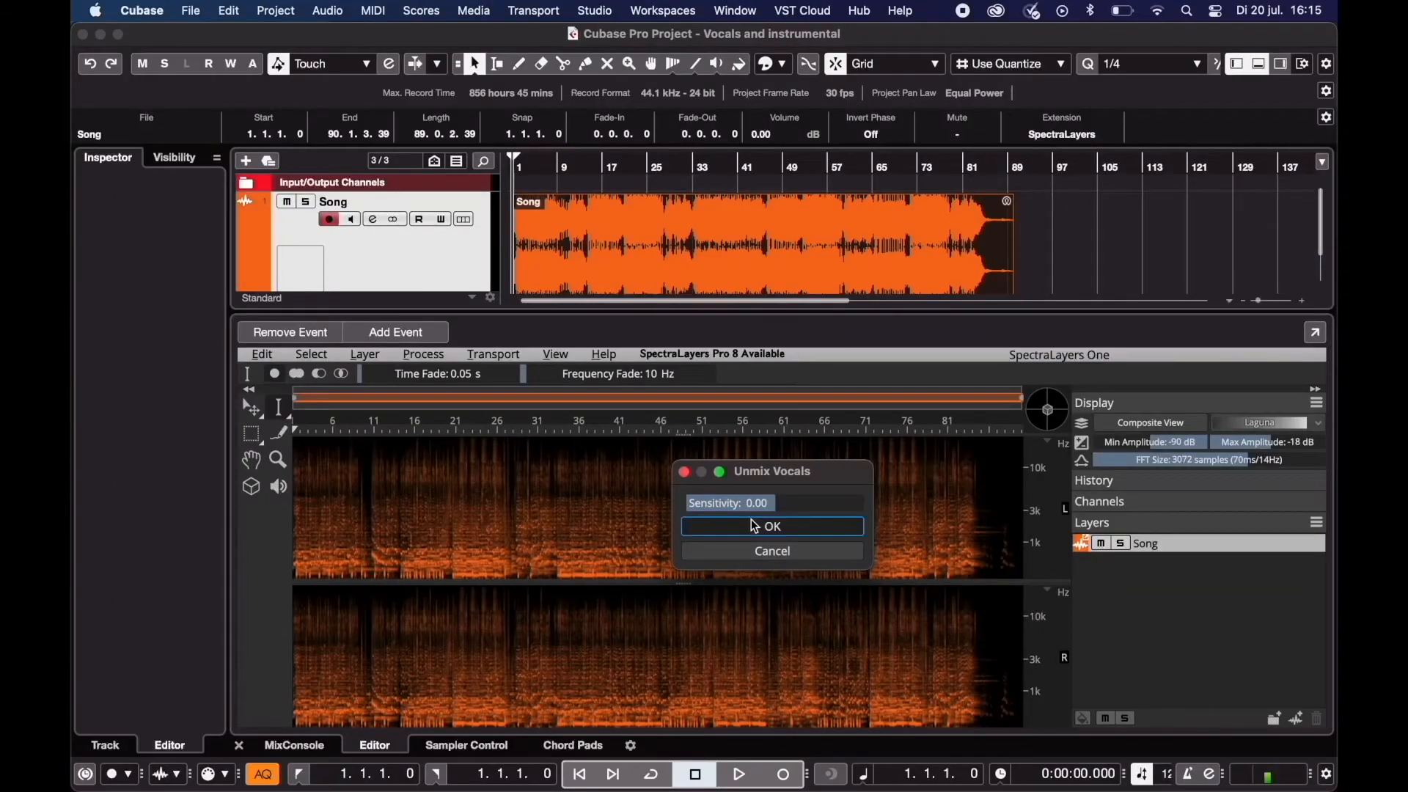
left_click(770, 527)
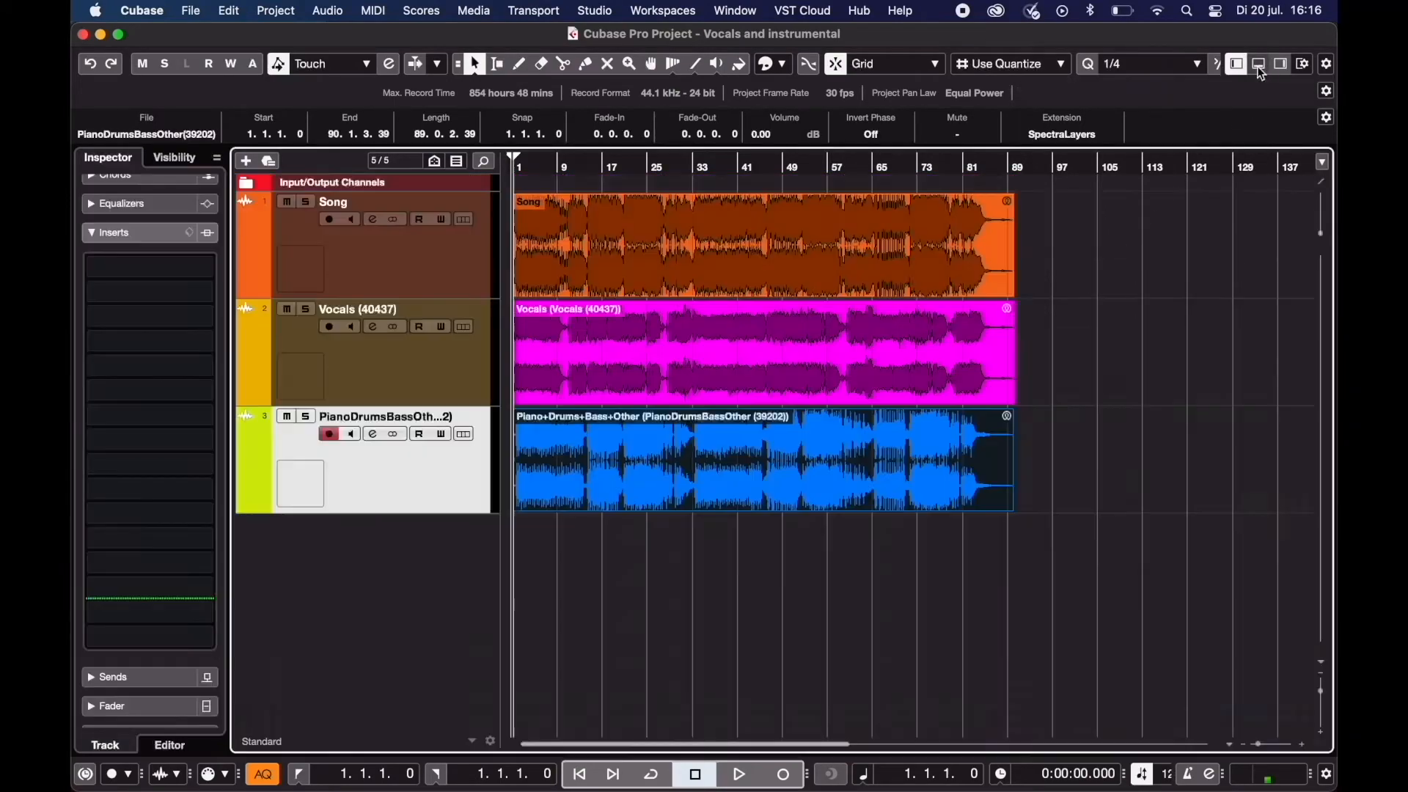
Select the new Vocals track beneath the Song track.
left_click(329, 325)
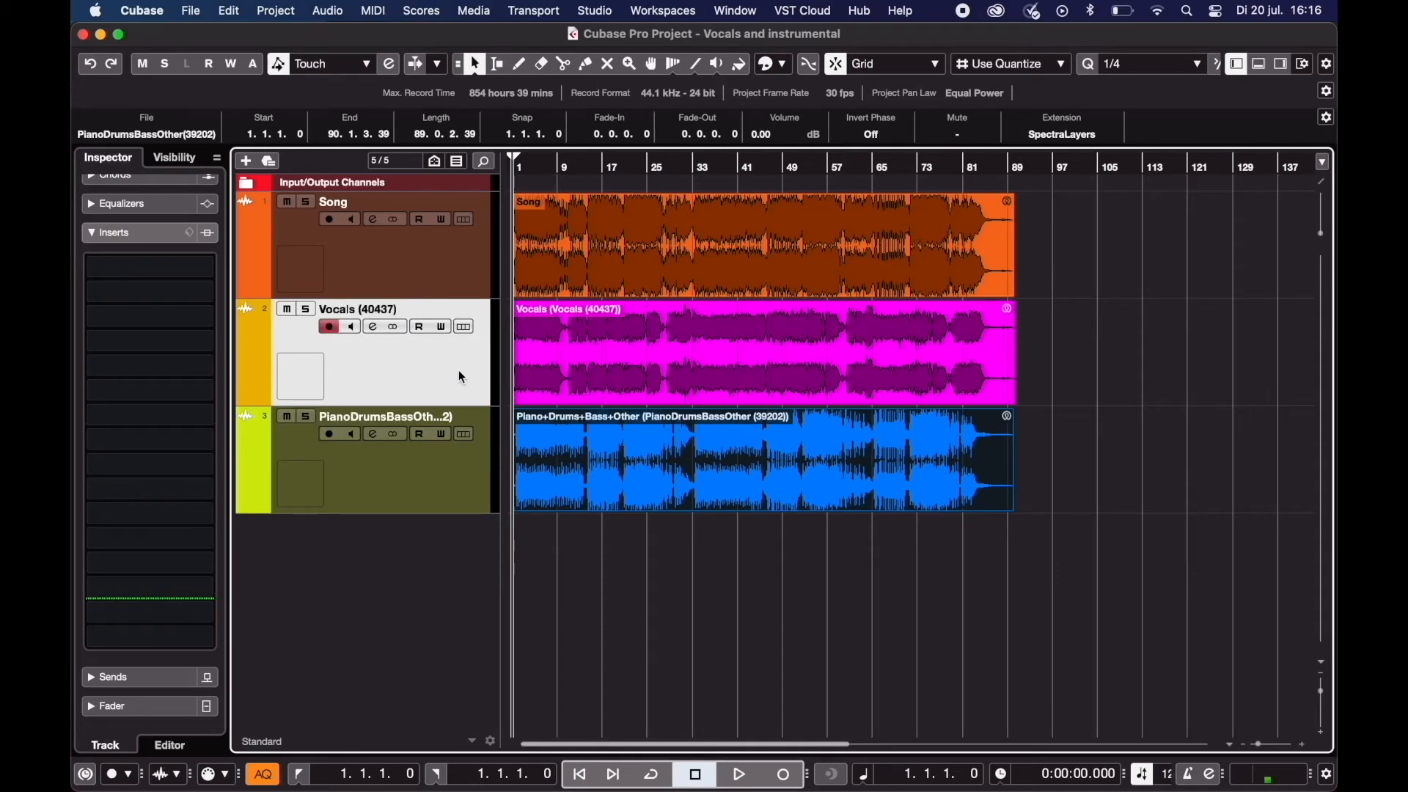